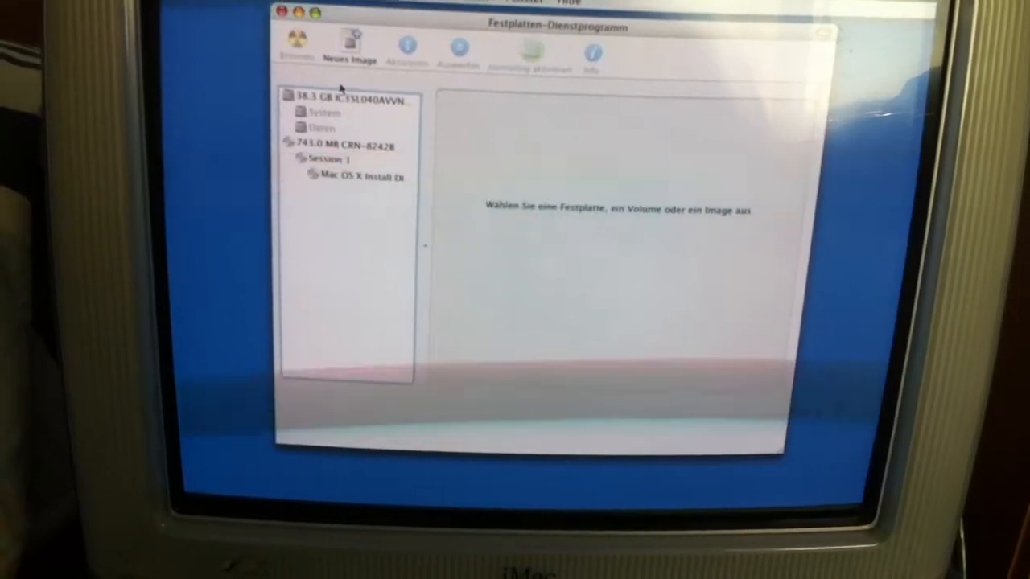
# Select the 38.1 GB internal hard disk to show its First Aid options and details.
pyautogui.click(346, 99)
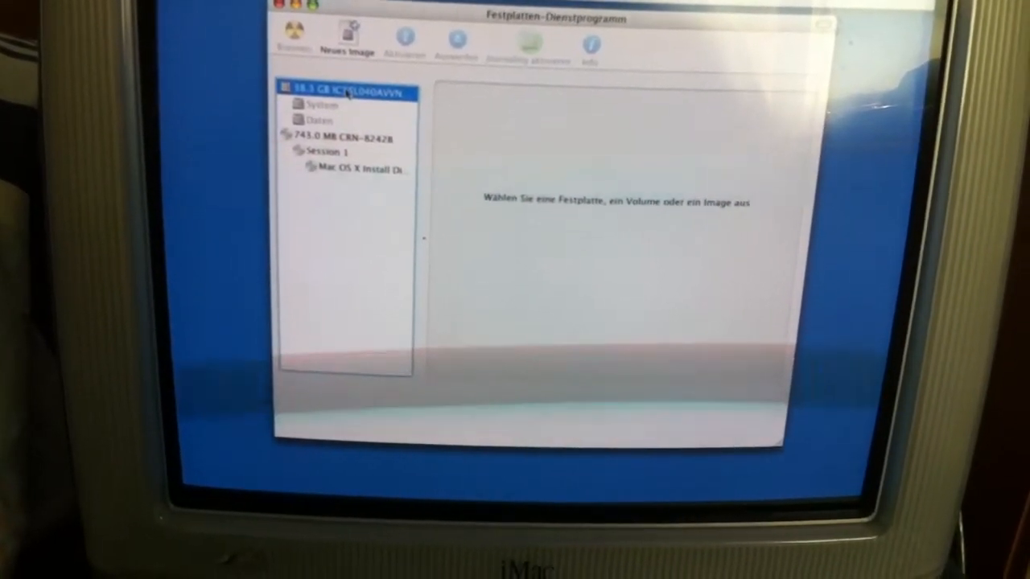
pyautogui.click(346, 84)
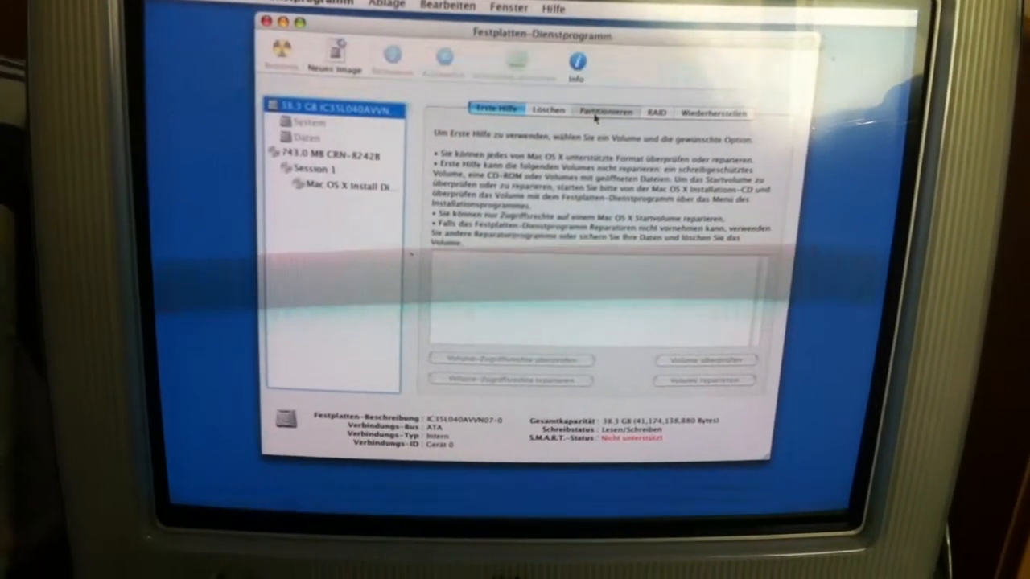
# Lay the internal disk out as a single partition under Volume-Schema.
pyautogui.click(605, 109)
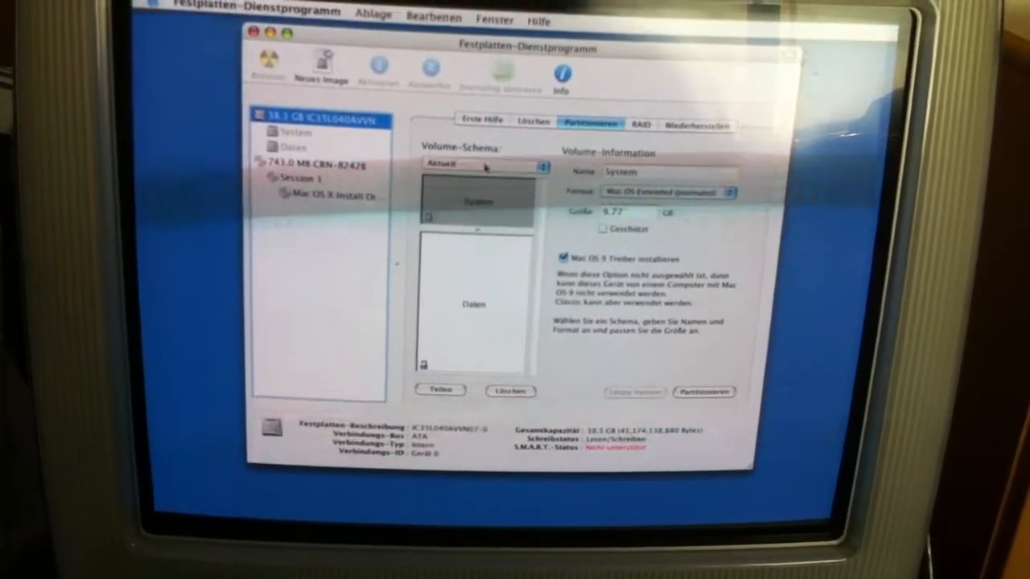
pyautogui.click(441, 392)
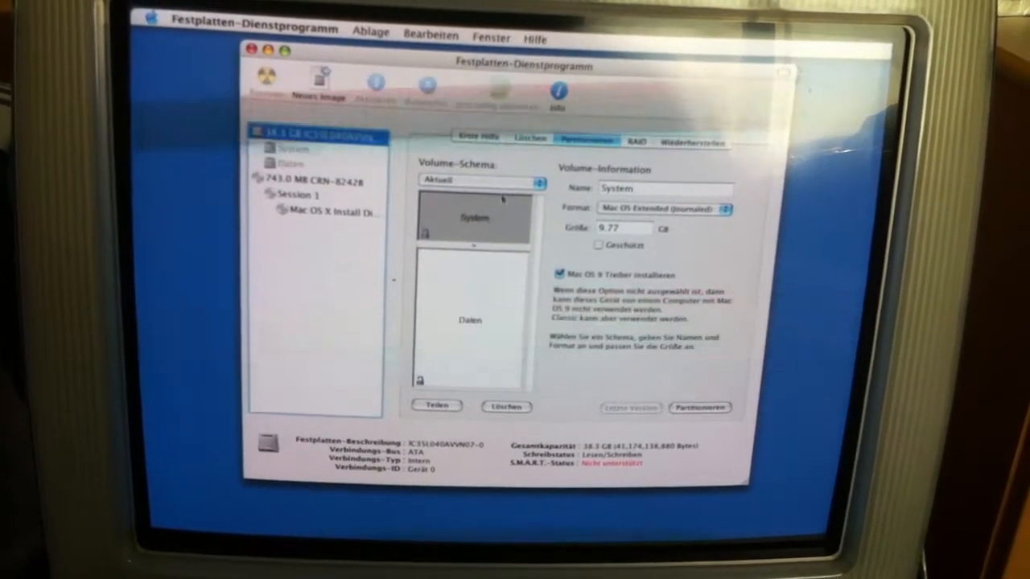
pyautogui.click(528, 181)
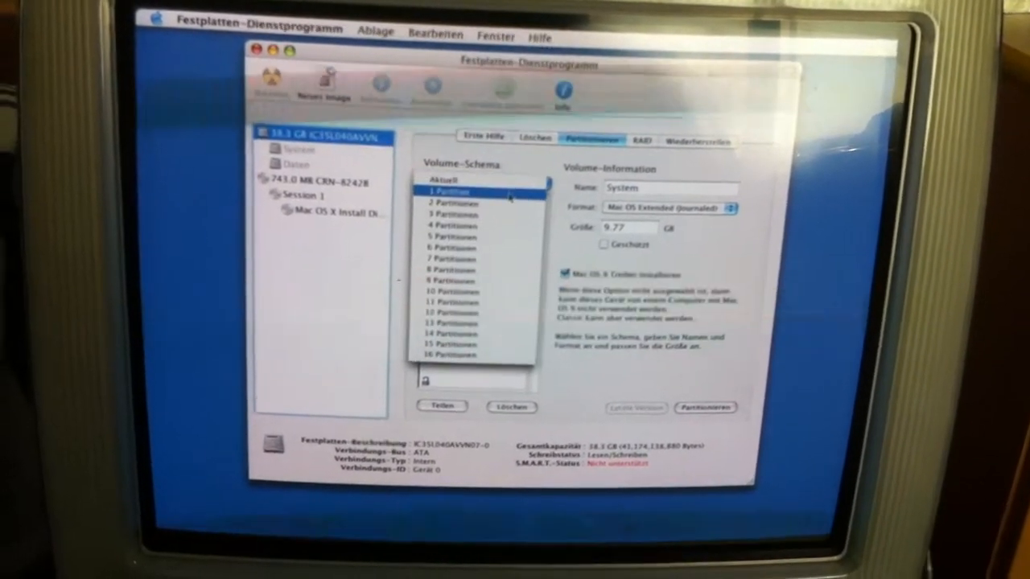
pyautogui.click(454, 191)
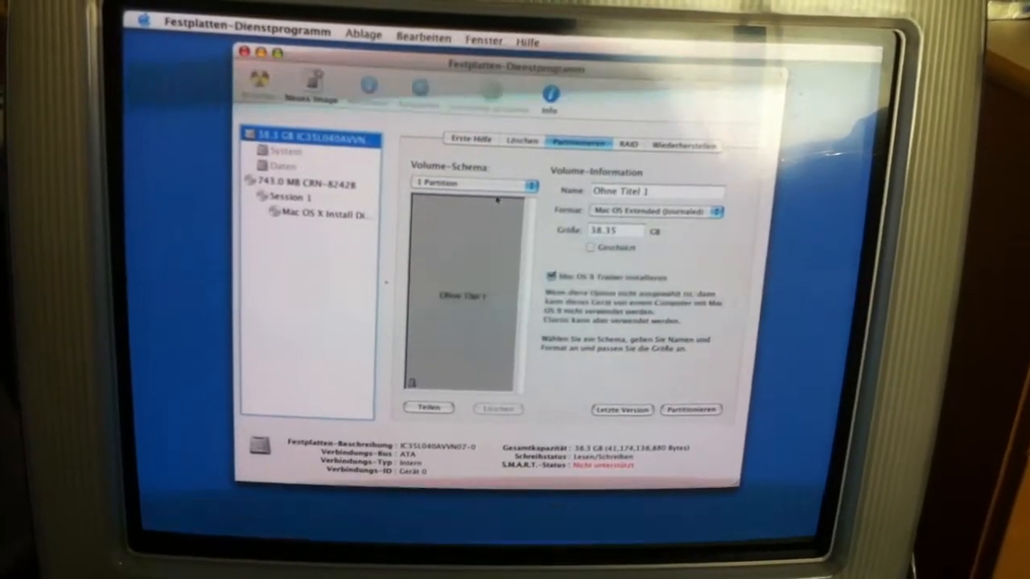
# Rename the new volume to 'Macintosh HD'.
pyautogui.click(657, 213)
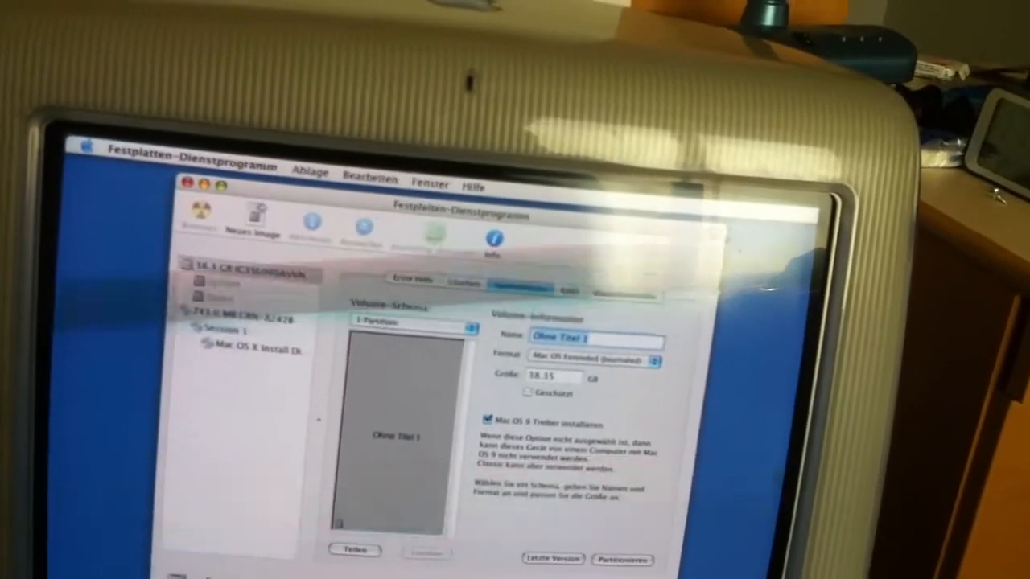
pyautogui.write('Mac')
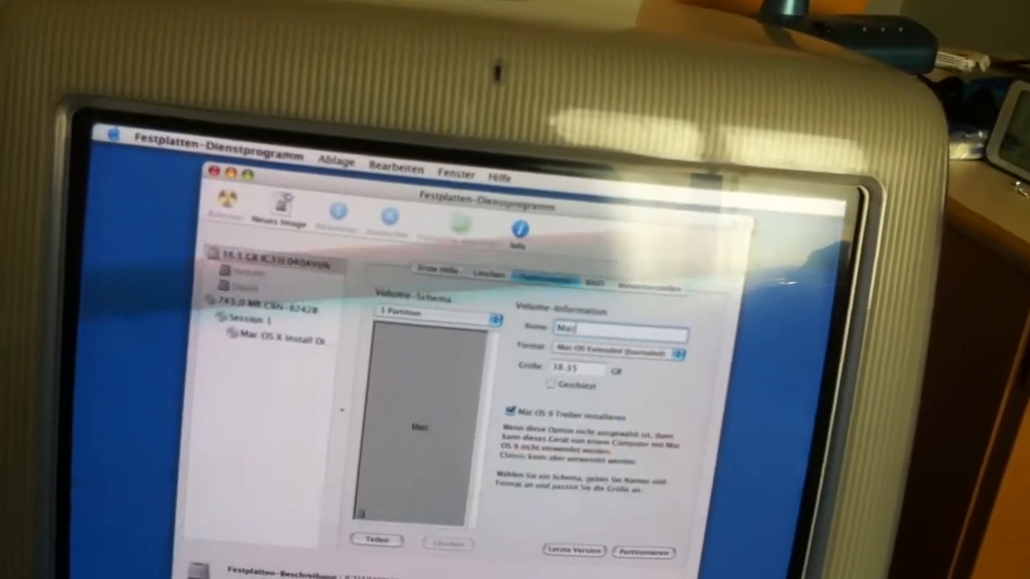
pyautogui.write('intosh HD')
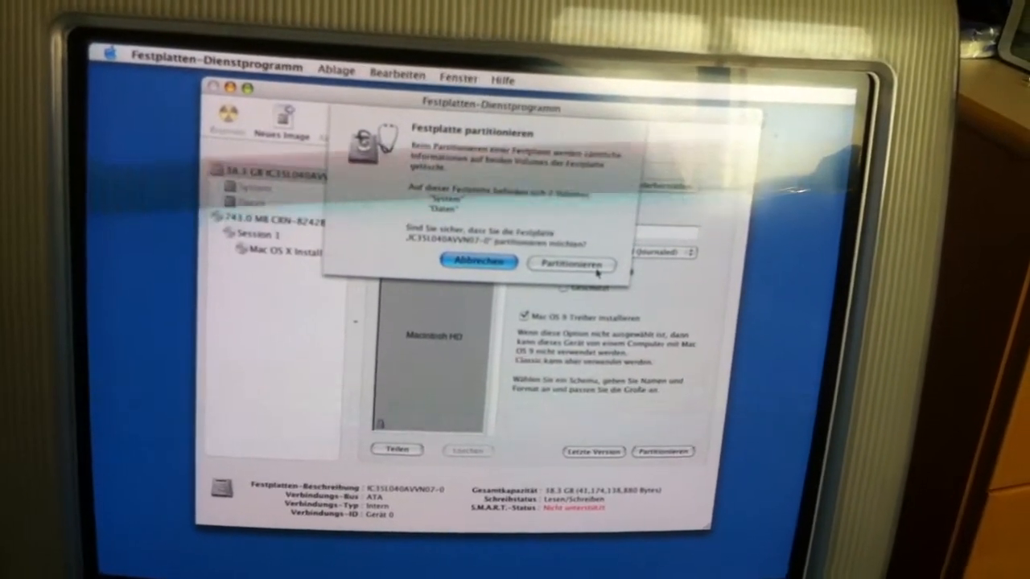
# Confirm repartitioning the disk and return to the Installer's Read Me page.
pyautogui.click(476, 262)
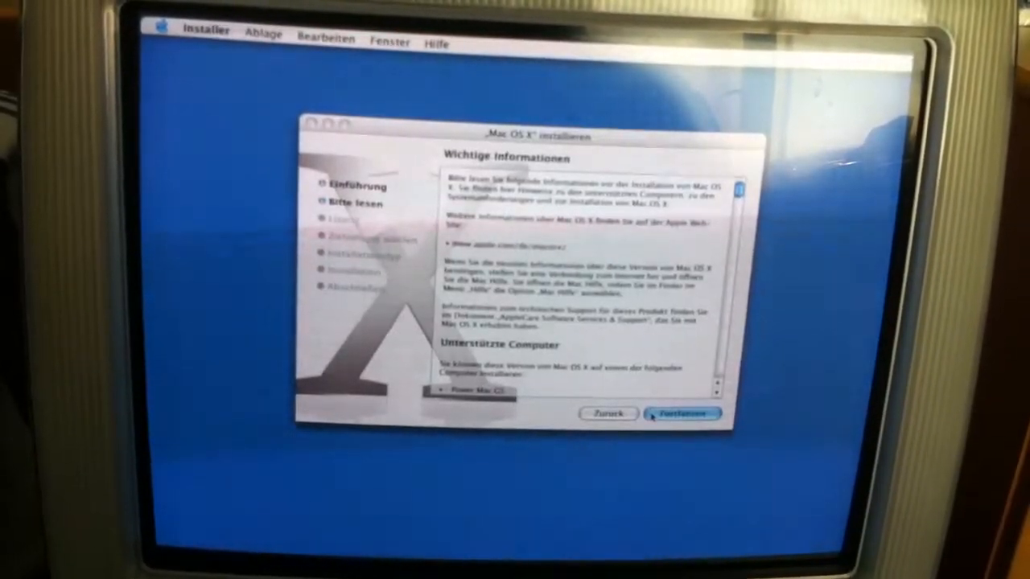
# Continue past the Read Me and choose Macintosh HD as the install destination.
pyautogui.click(682, 412)
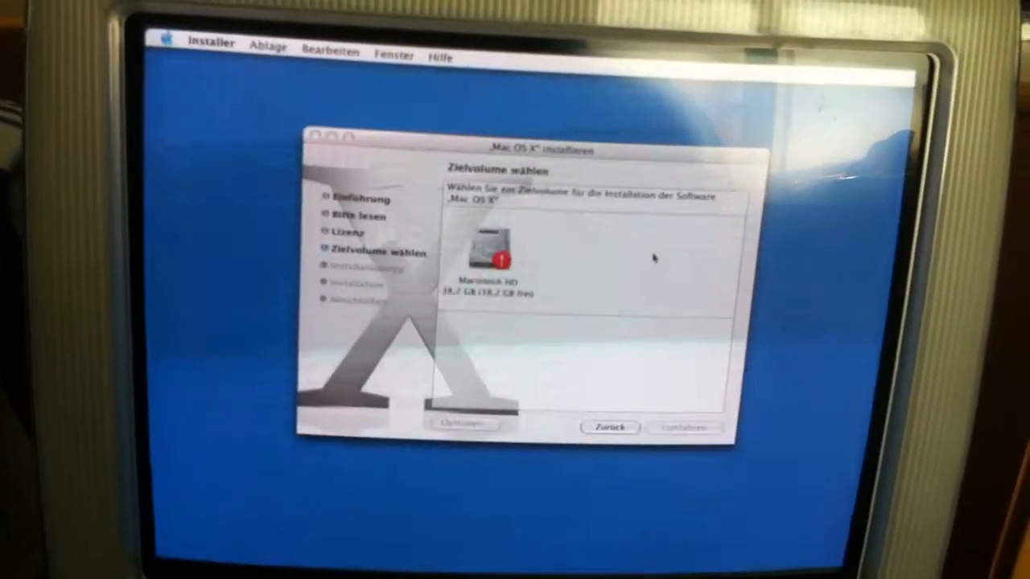
pyautogui.click(491, 254)
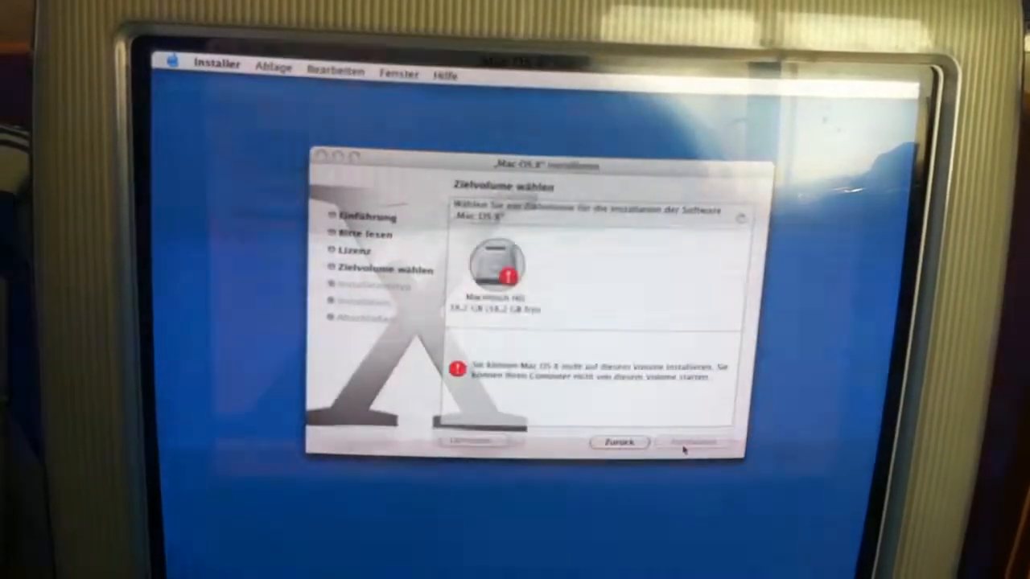
# Show the installation options sheet for the Macintosh HD volume.
pyautogui.click(491, 265)
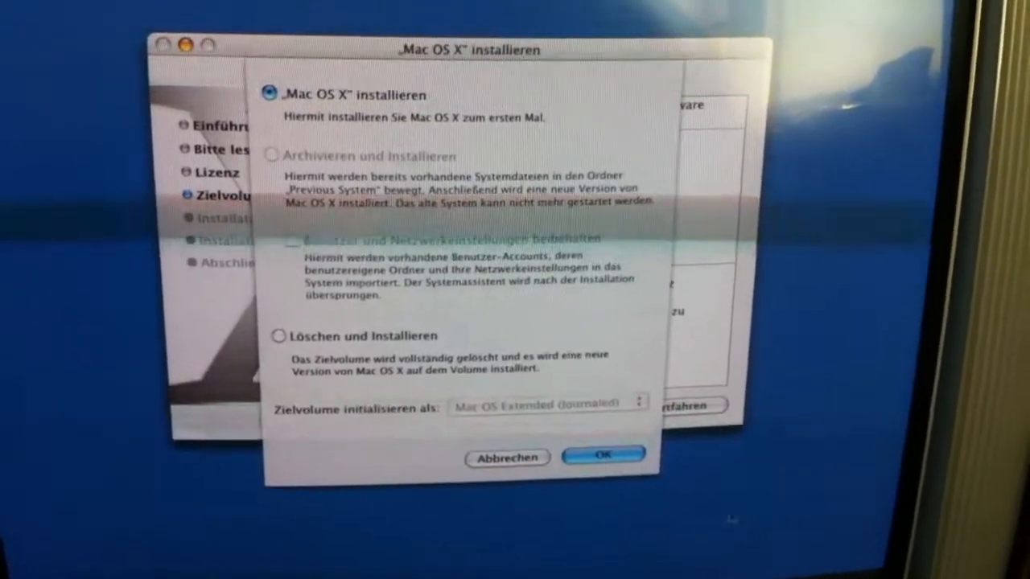
# Confirm a standard 'Mac OS X installieren' install and reach the custom package list.
pyautogui.click(602, 453)
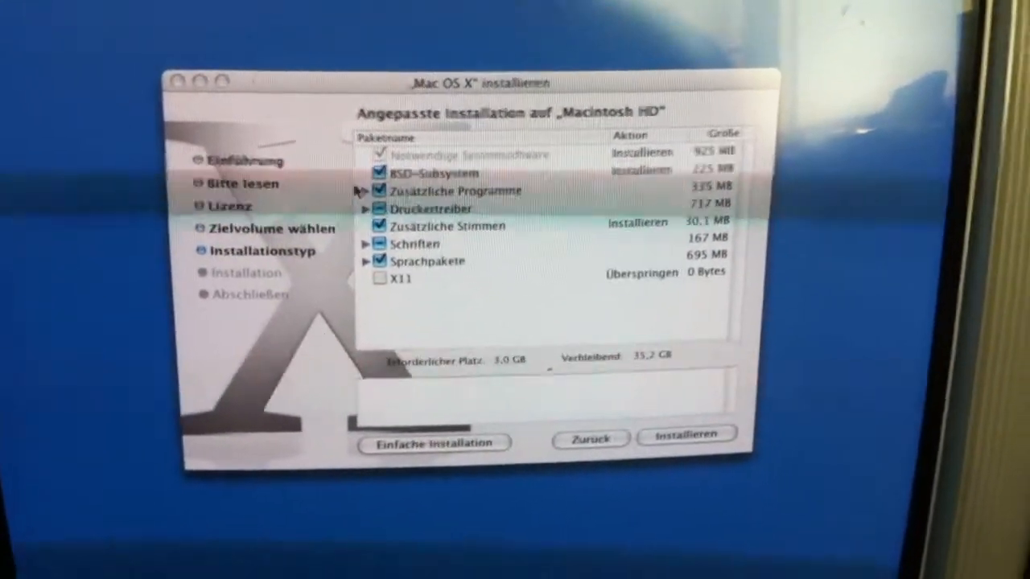
# Review Zusätzliche Programme, keeping Internet Explorer included in the installation.
pyautogui.click(367, 190)
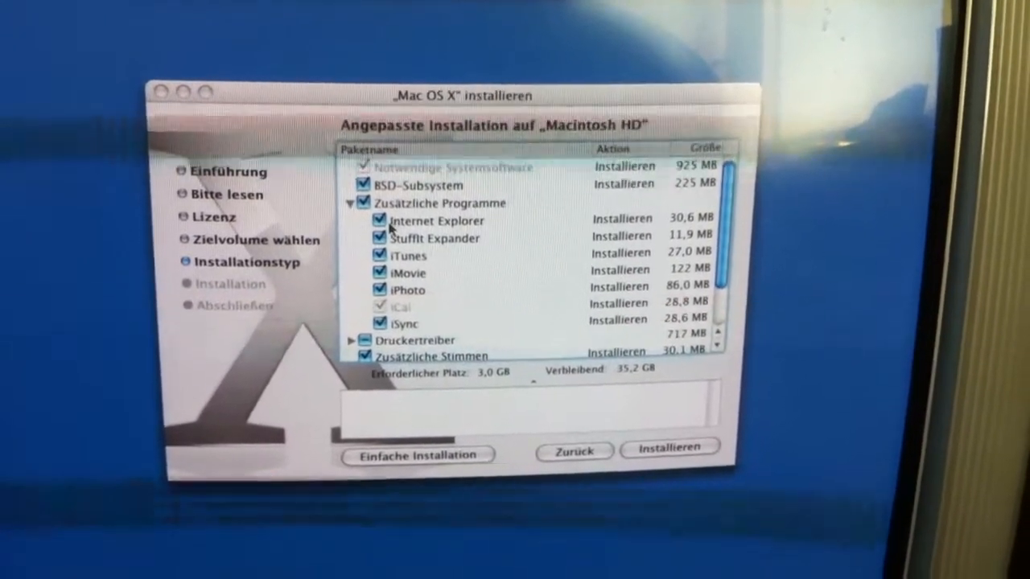
pyautogui.click(438, 220)
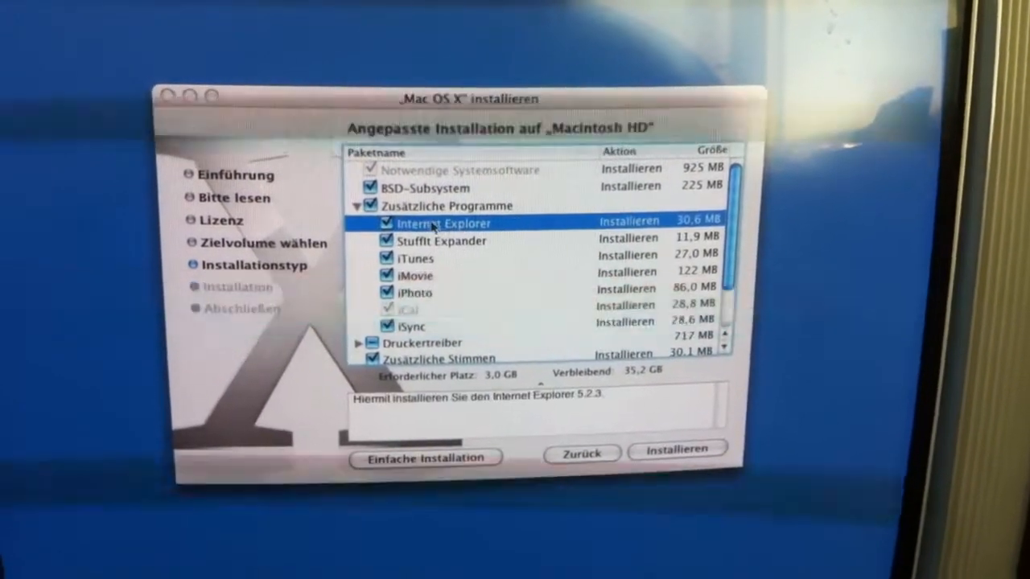
pyautogui.click(387, 224)
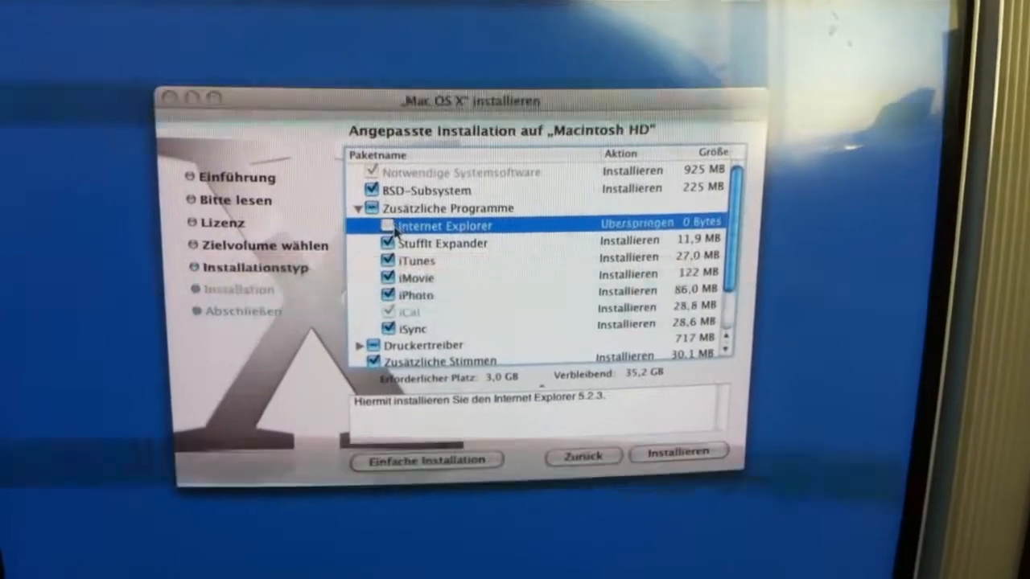
pyautogui.click(386, 226)
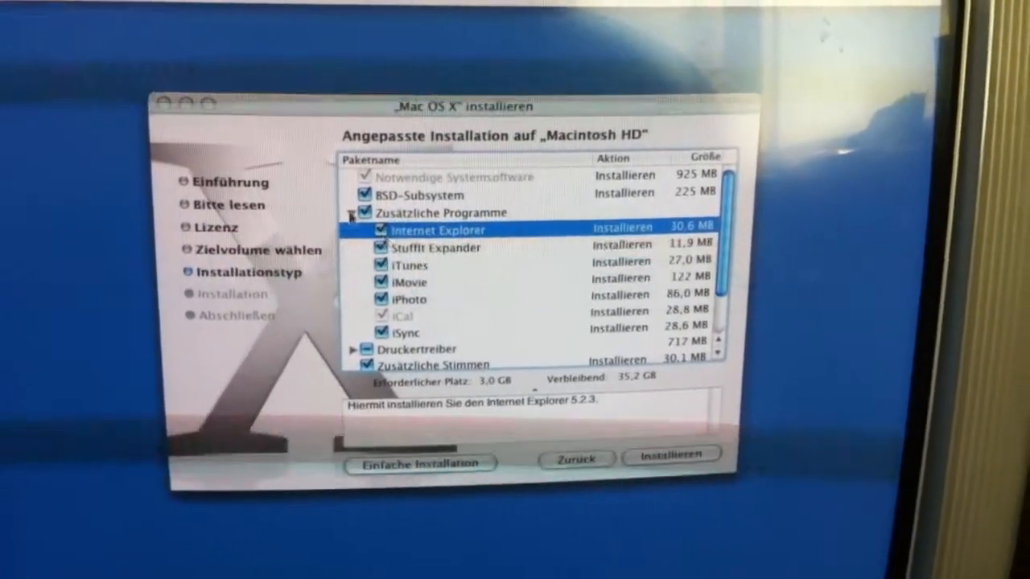
pyautogui.click(351, 212)
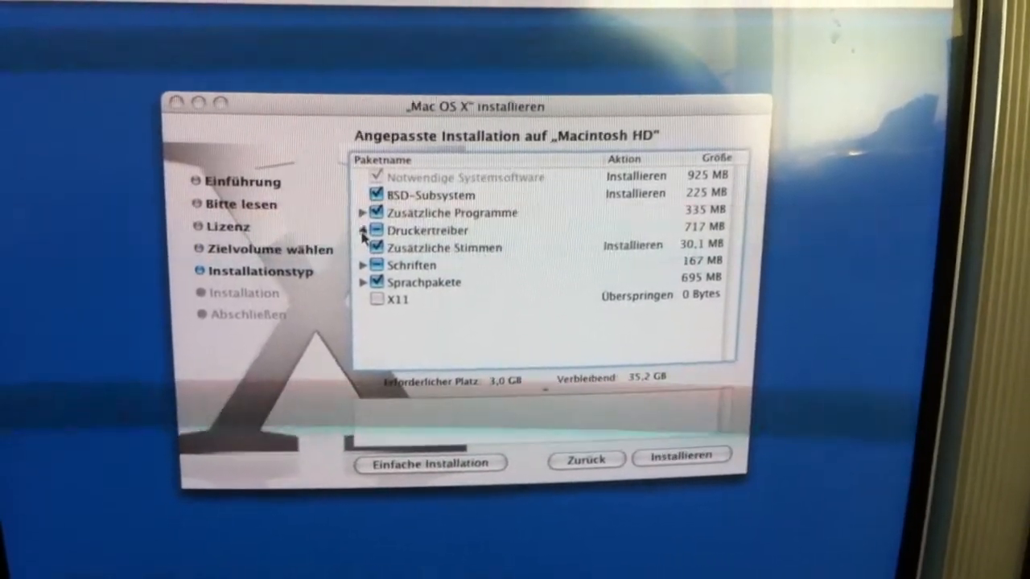
# Skip every printer driver except Gimp-Print.
pyautogui.click(364, 232)
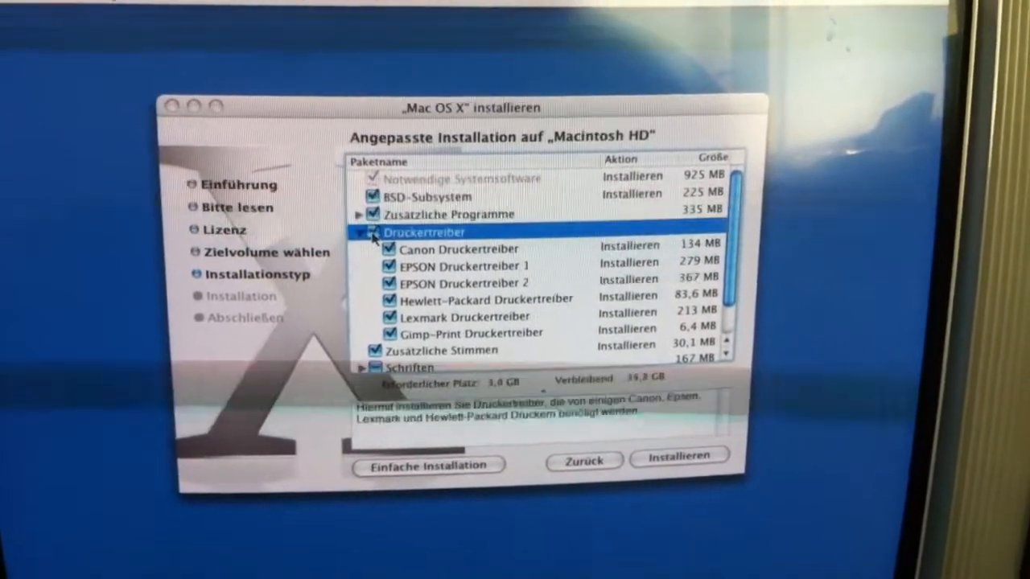
pyautogui.click(373, 232)
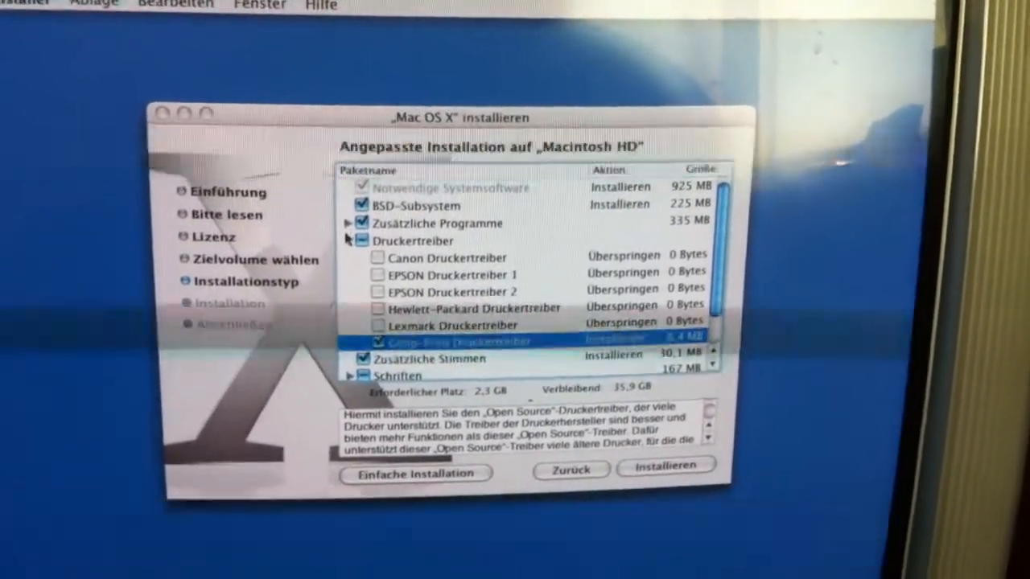
pyautogui.click(348, 241)
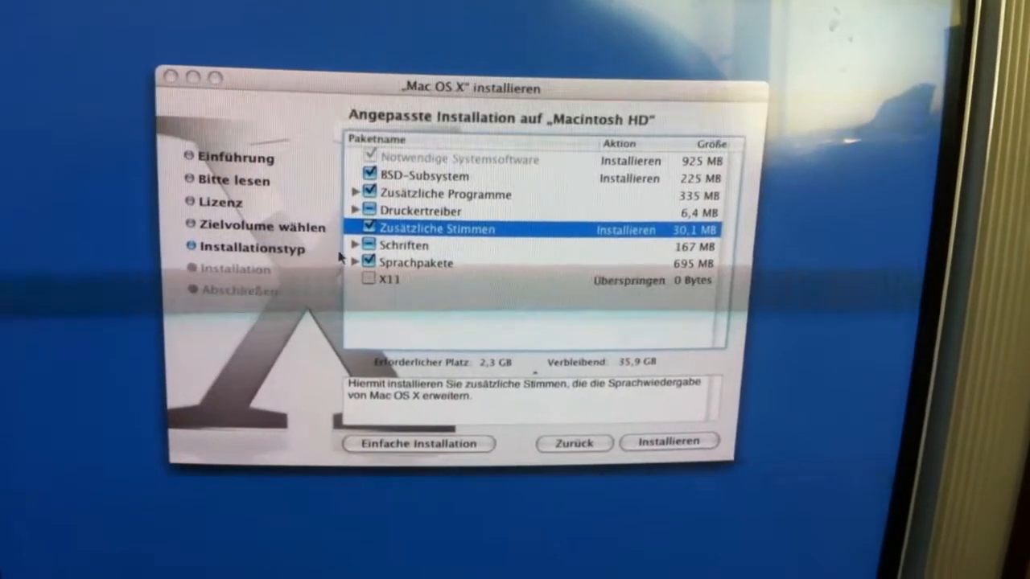
# Add fonts for additional languages and include all language packs.
pyautogui.click(352, 245)
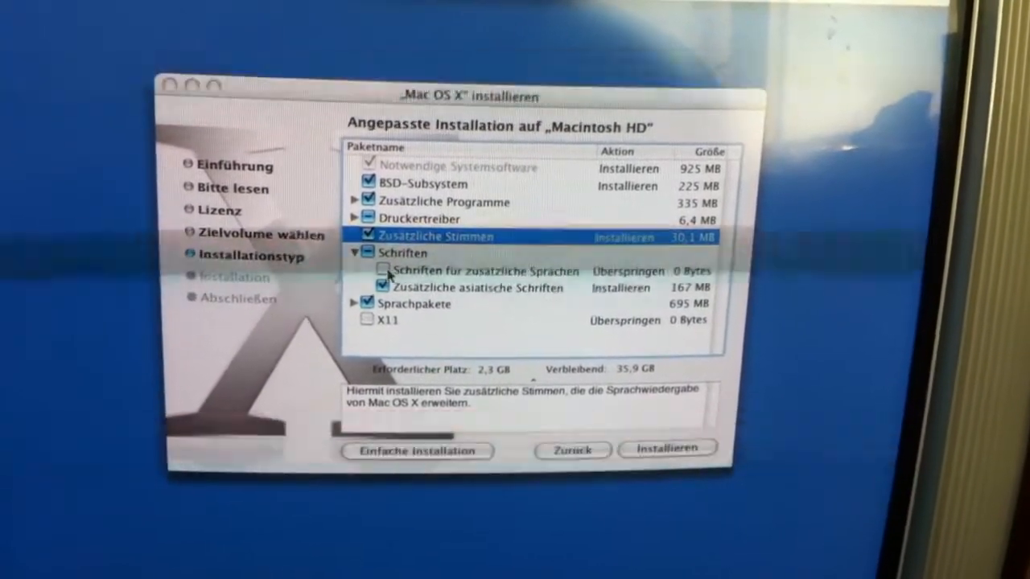
pyautogui.click(383, 270)
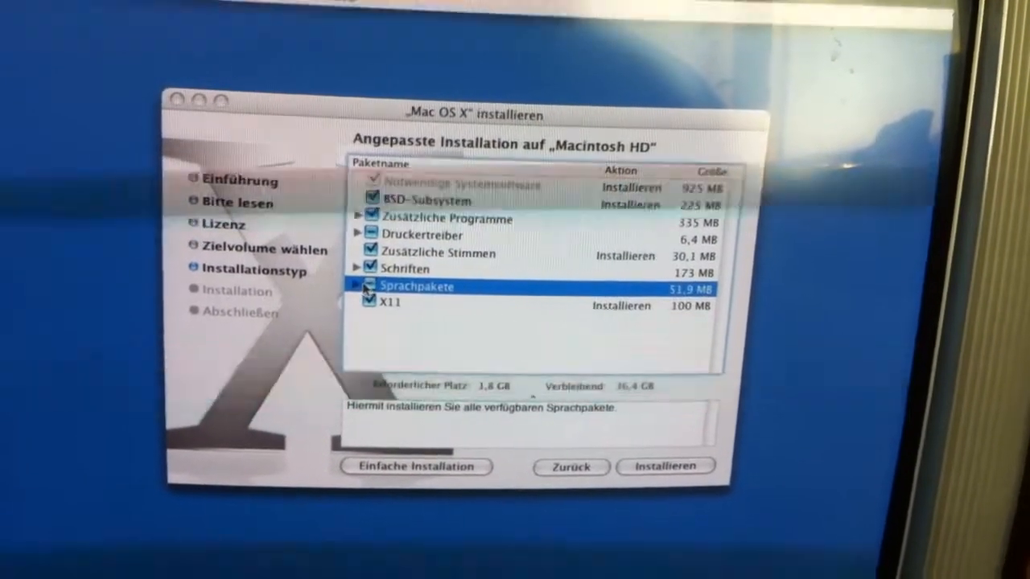
pyautogui.click(360, 286)
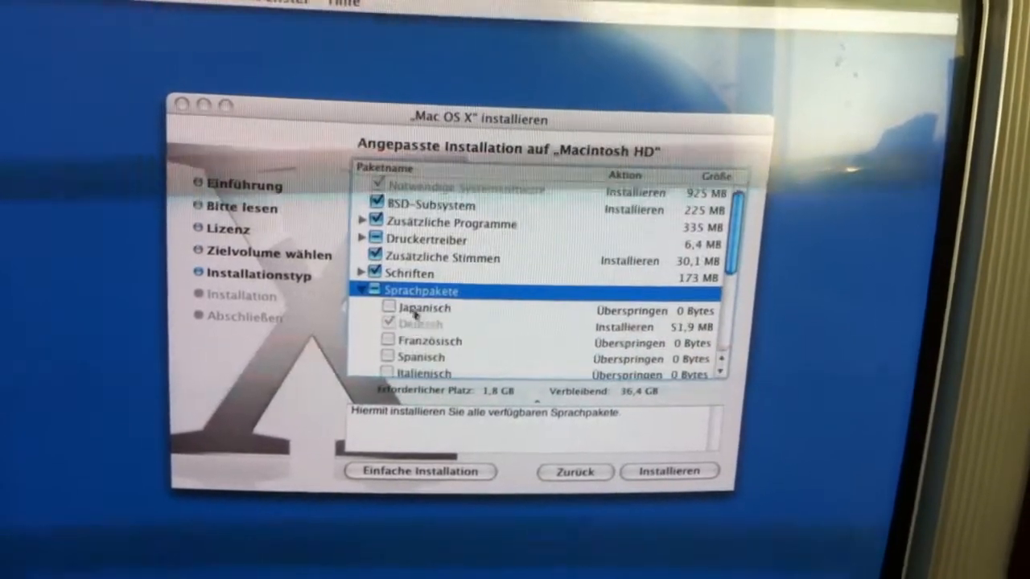
pyautogui.click(376, 289)
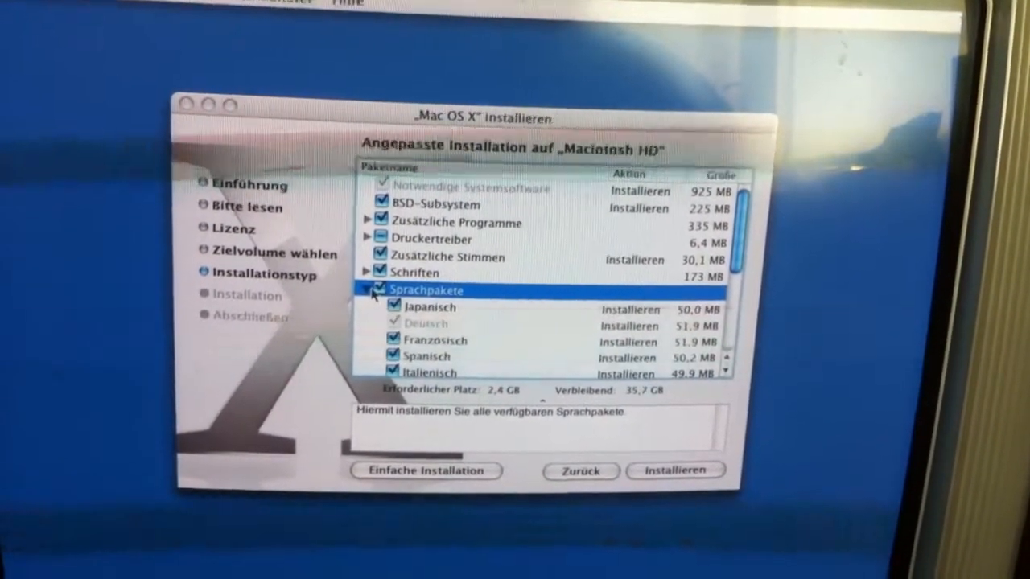
pyautogui.click(367, 290)
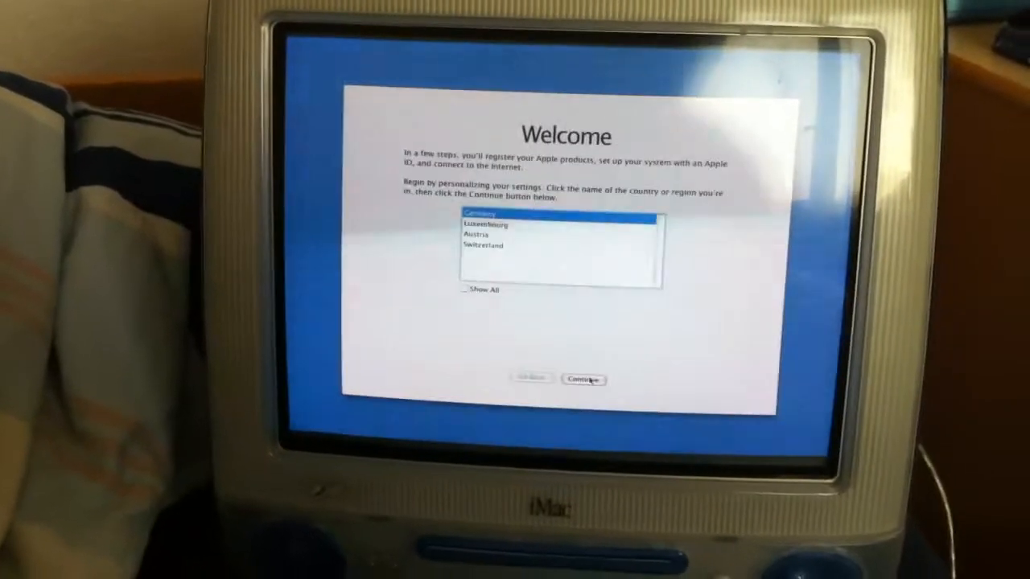
# Confirm Germany and the German keyboard, and choose not to create an Apple ID.
pyautogui.click(583, 379)
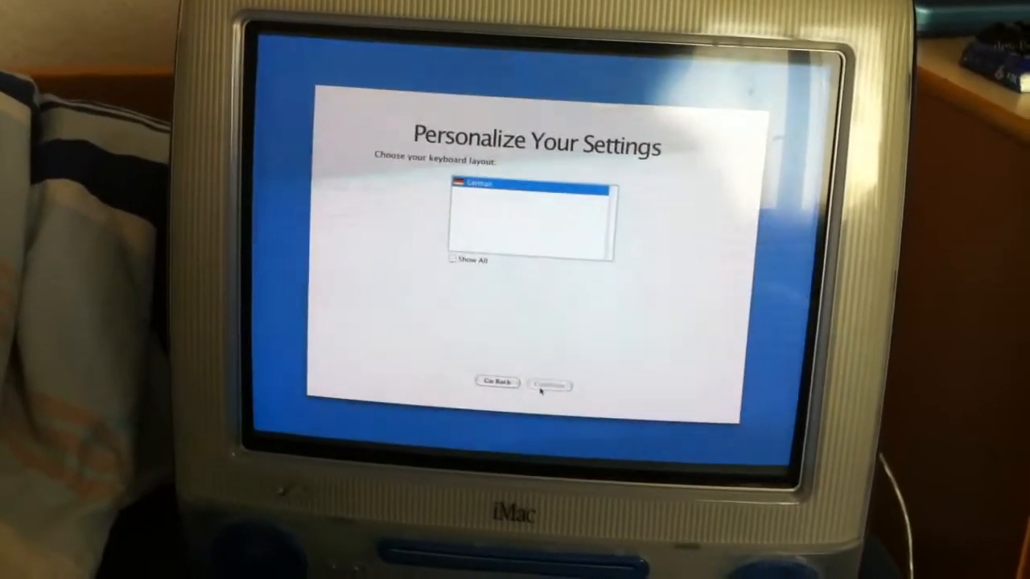
pyautogui.click(551, 387)
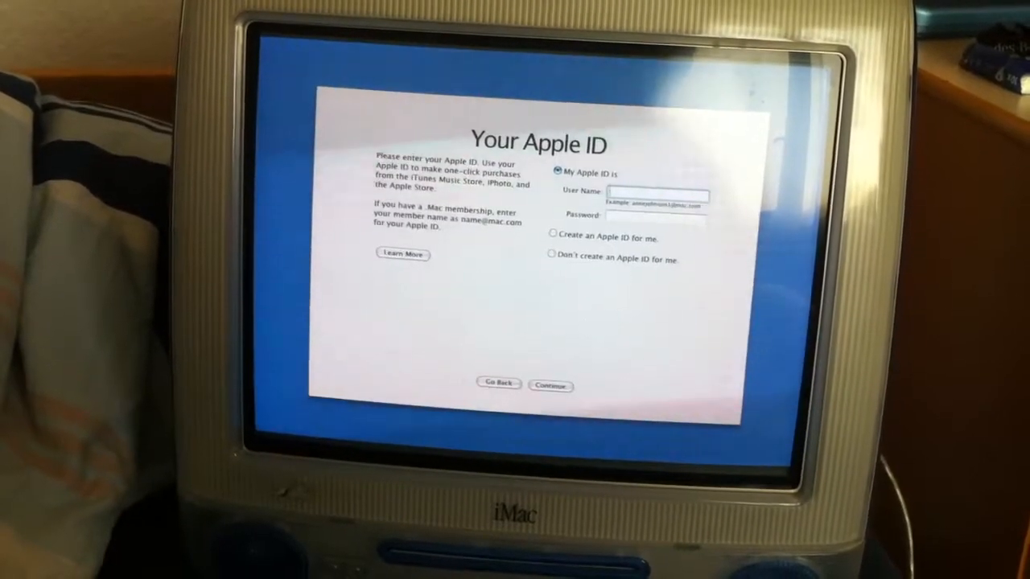
pyautogui.click(554, 259)
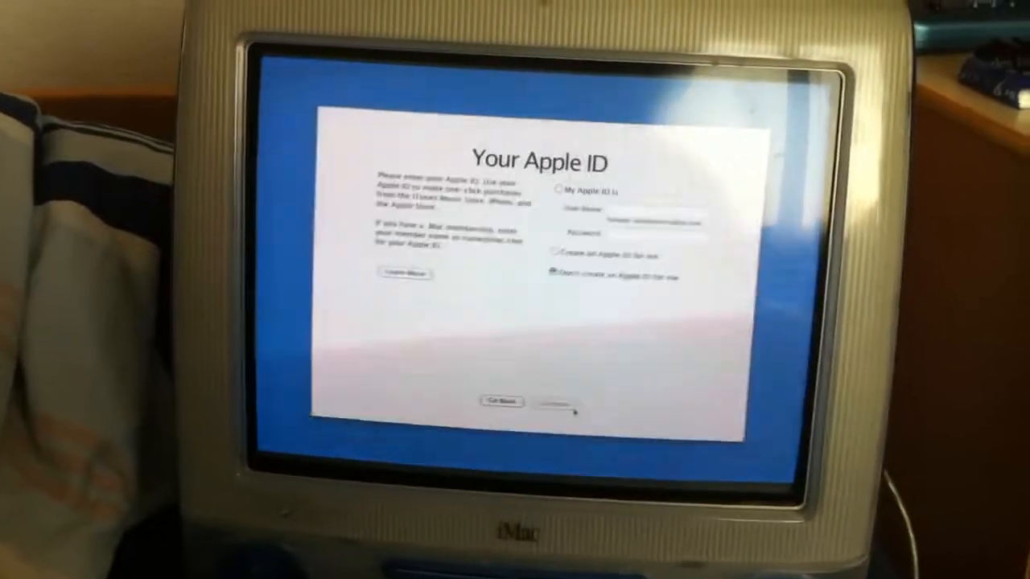
pyautogui.click(553, 402)
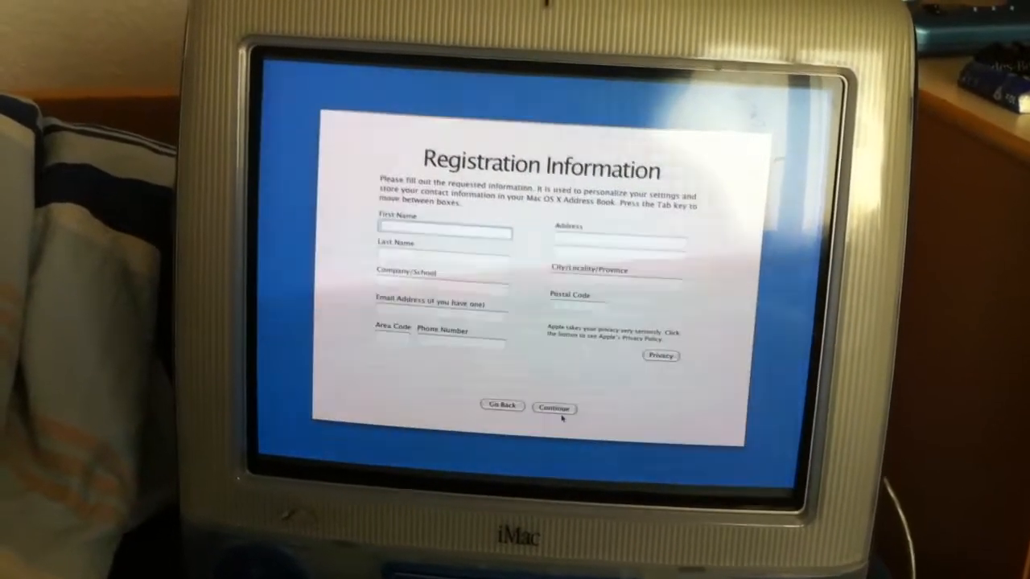
# Submit the registration form empty and dismiss the missing-information warning.
pyautogui.click(554, 409)
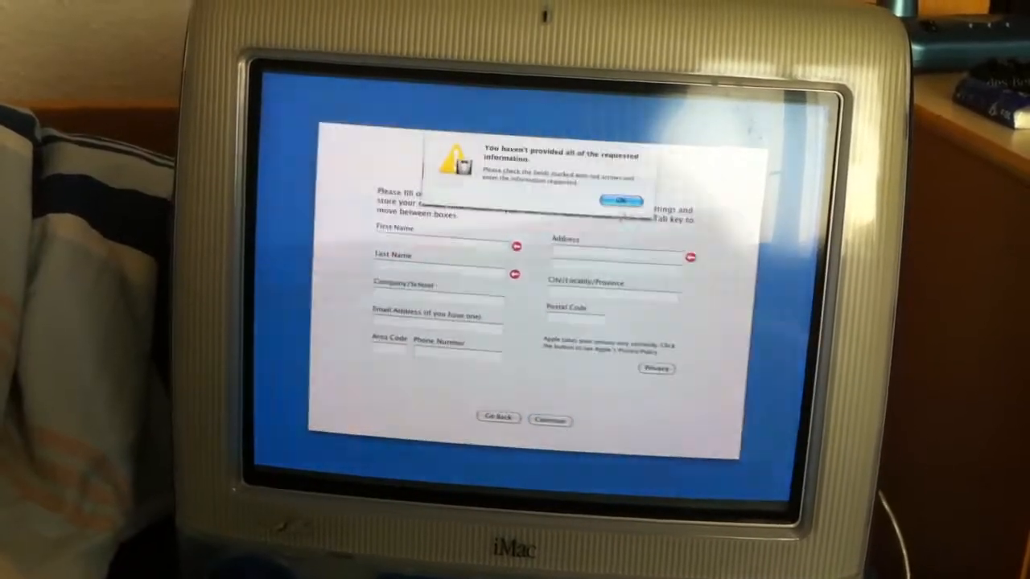
pyautogui.click(620, 200)
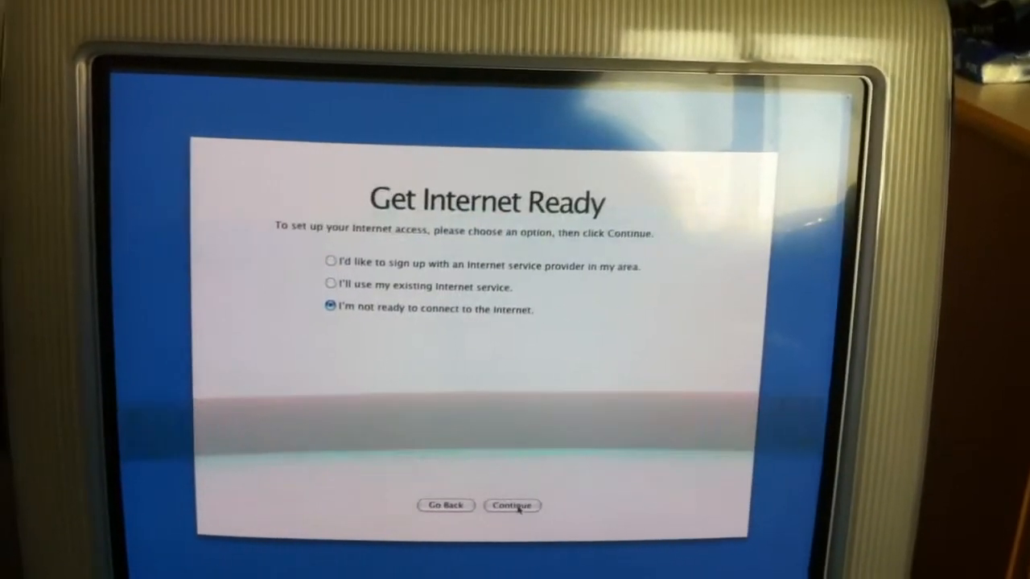
# Defer internet setup and registration, accept Berlin – Germany time zone and date, and finish setup.
pyautogui.click(512, 505)
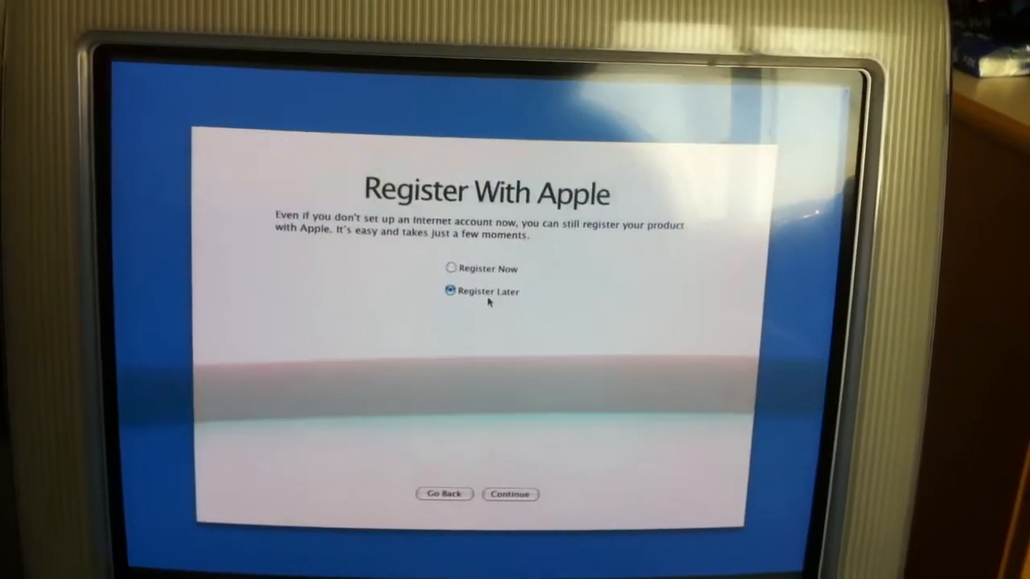
pyautogui.click(510, 494)
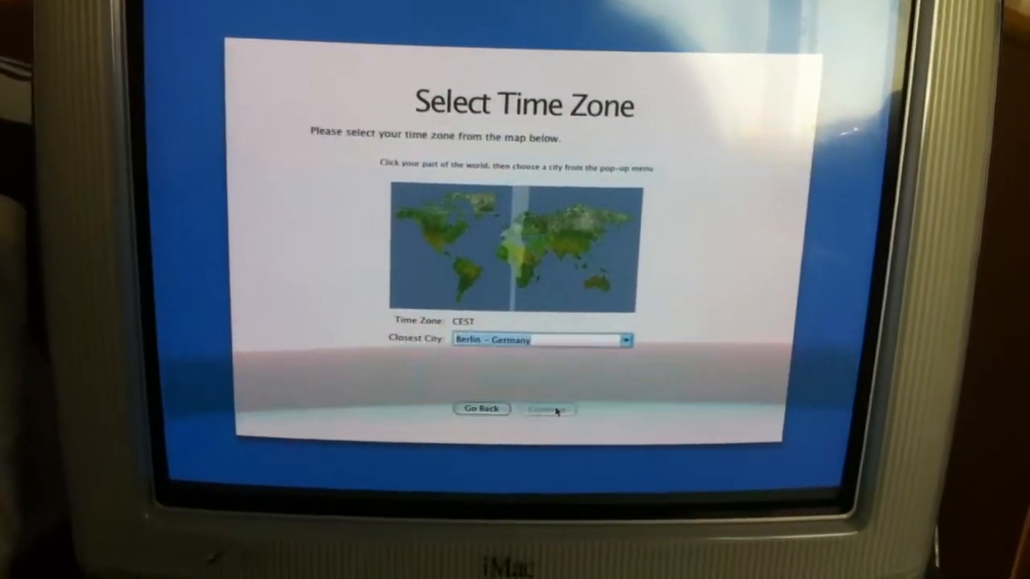
pyautogui.click(548, 408)
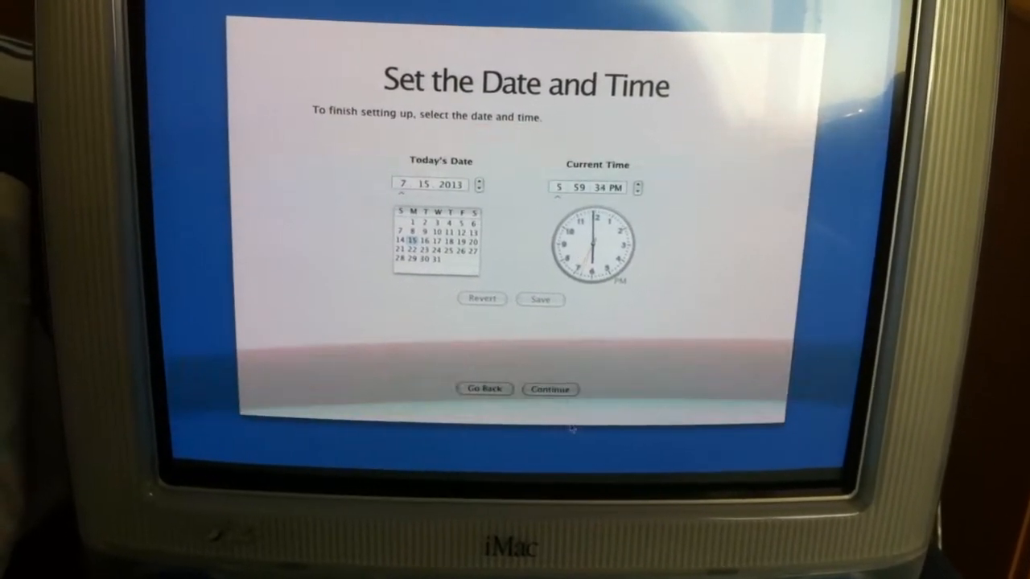
pyautogui.click(551, 388)
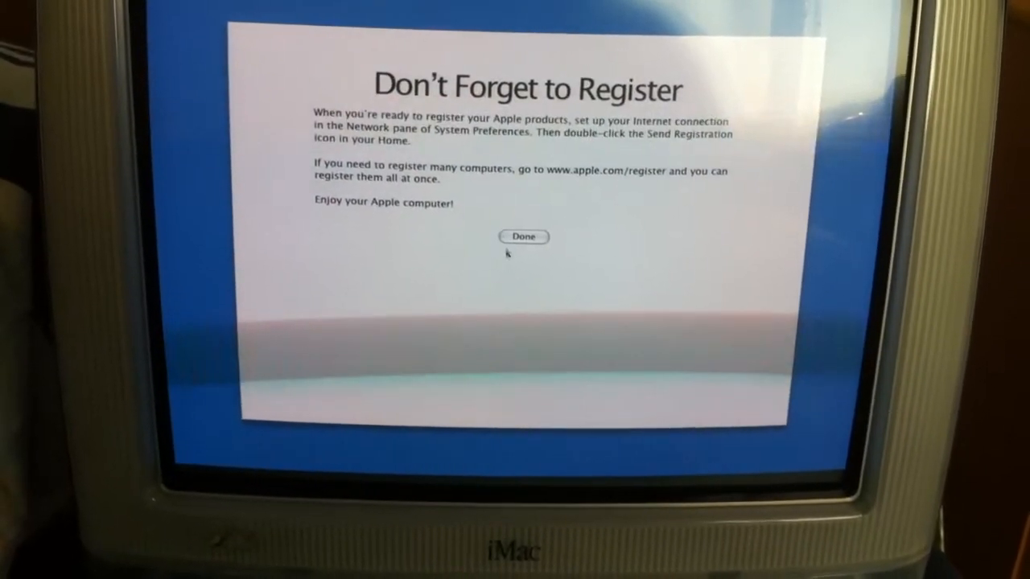
pyautogui.click(525, 237)
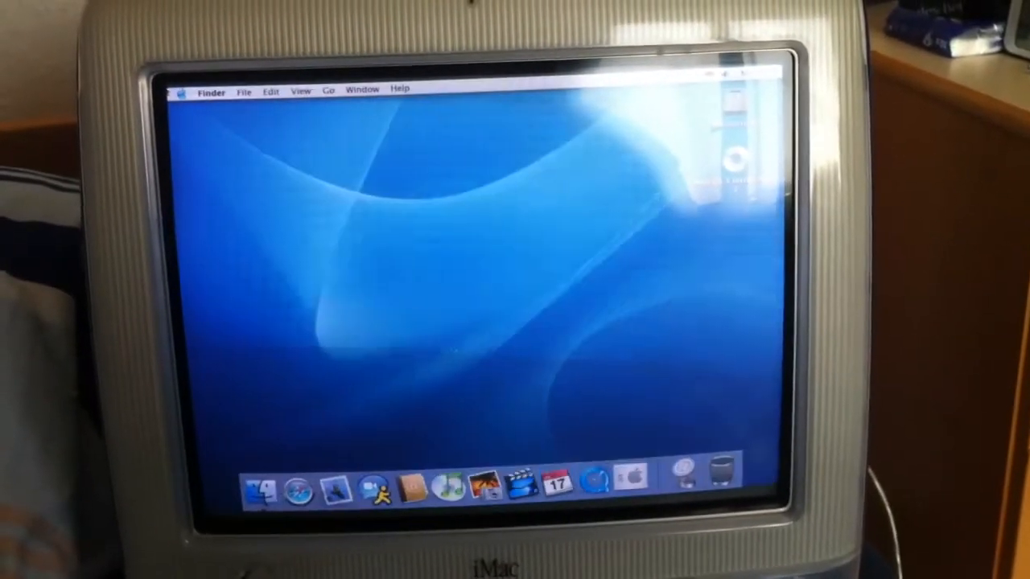
# Show the Apple menu listing About This Mac and Software Update.
pyautogui.click(183, 90)
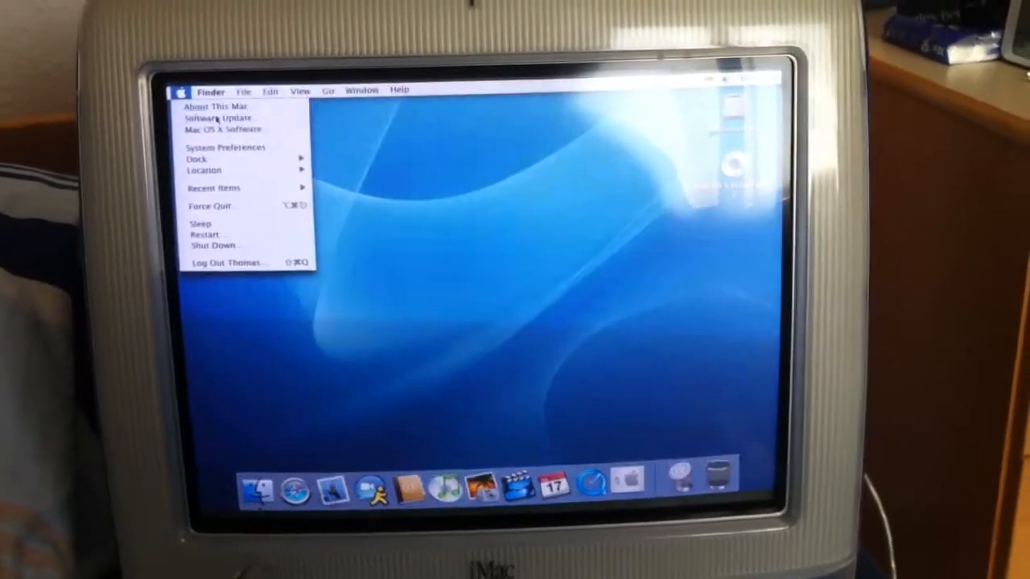